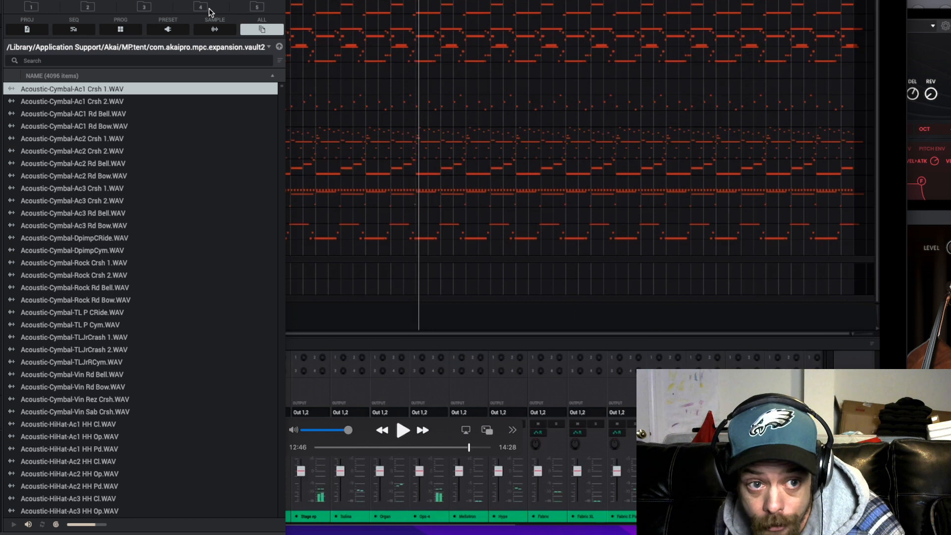
- Recall the Desktop/Music/All Your Samples folder from browser shortcut button 5
{"action": "left_click", "coordinate": [256, 6]}
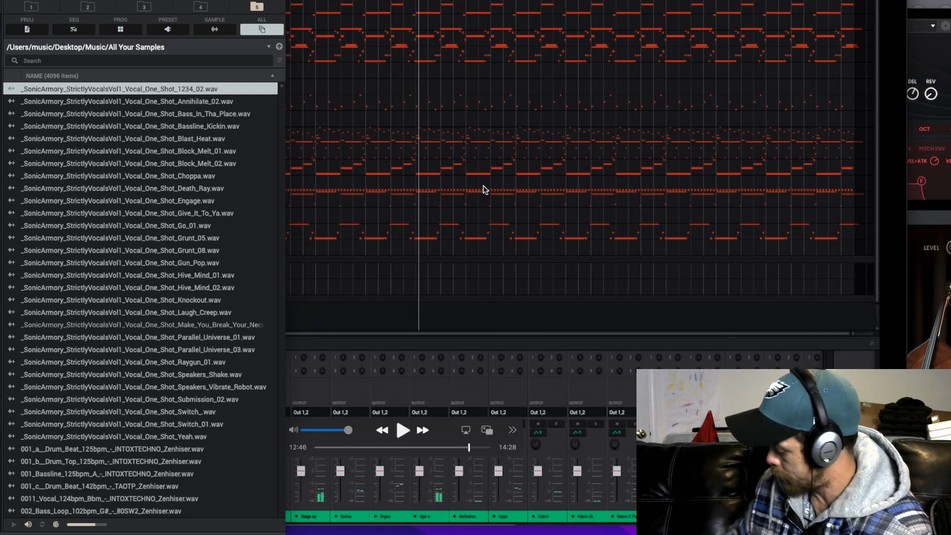
{"action": "left_click", "coordinate": [121, 101]}
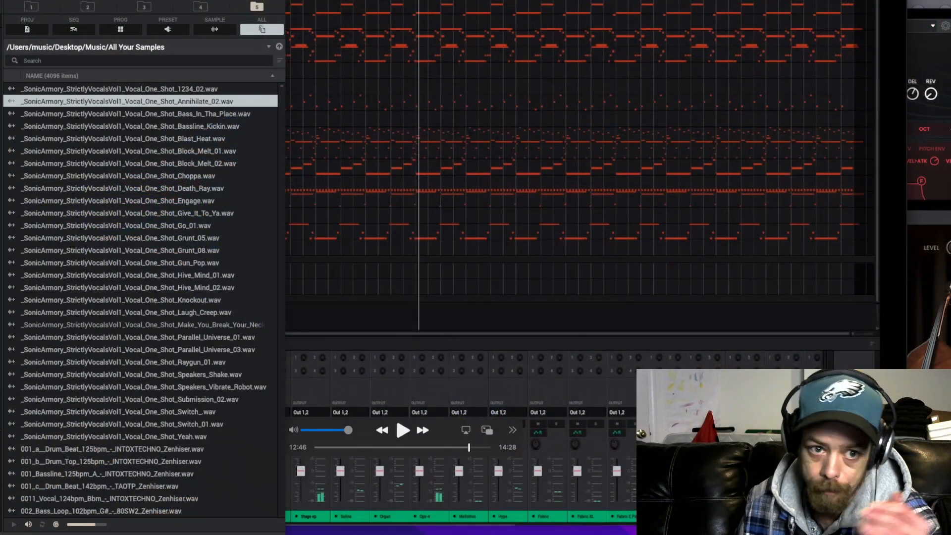
{"action": "mouse_move", "coordinate": [91, 8]}
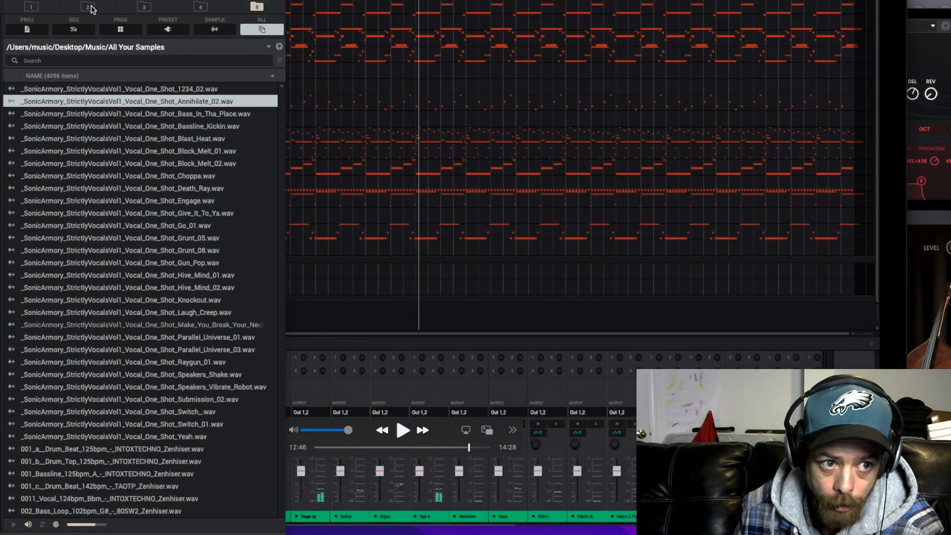
- Jump to the Pad Thai Deluxe expansion with shortcut 4 and filter to its 24 programs
{"action": "left_click", "coordinate": [144, 6]}
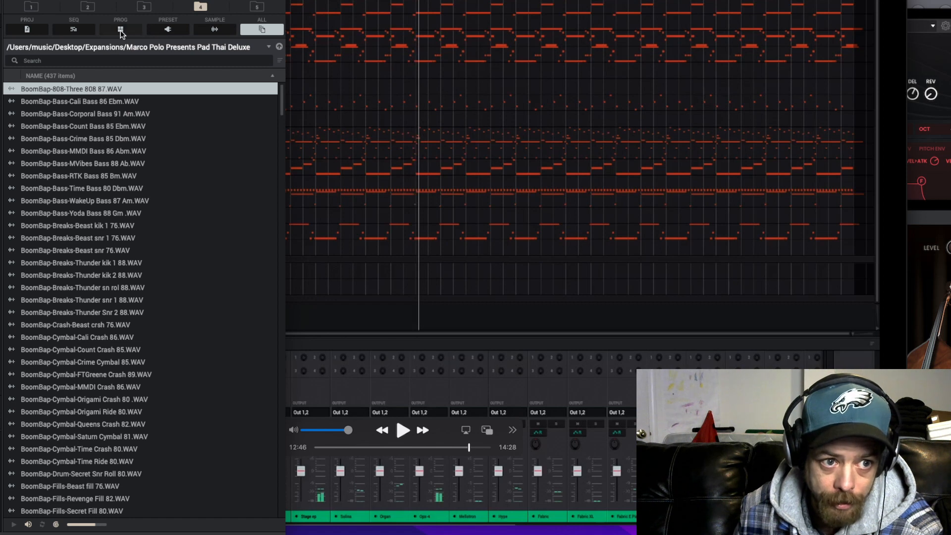
{"action": "left_click", "coordinate": [119, 29]}
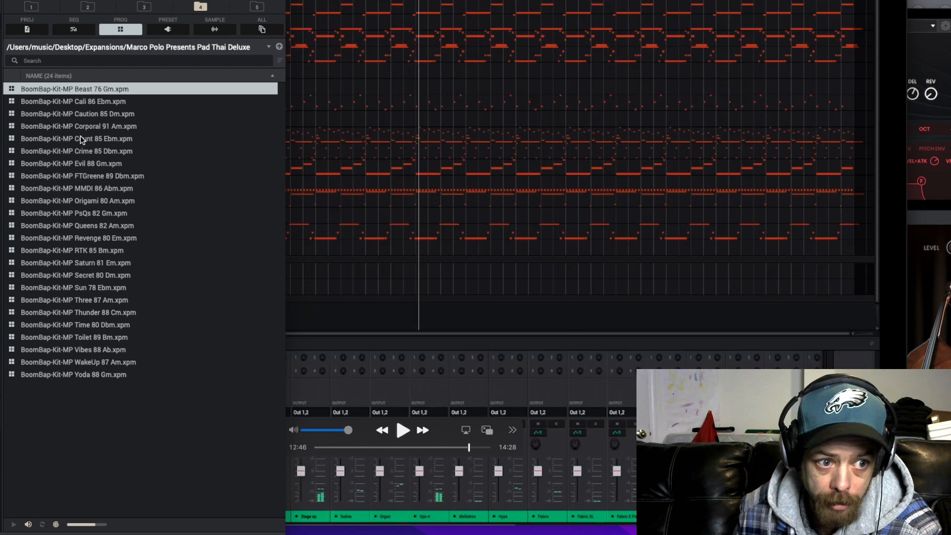
{"action": "mouse_move", "coordinate": [162, 73]}
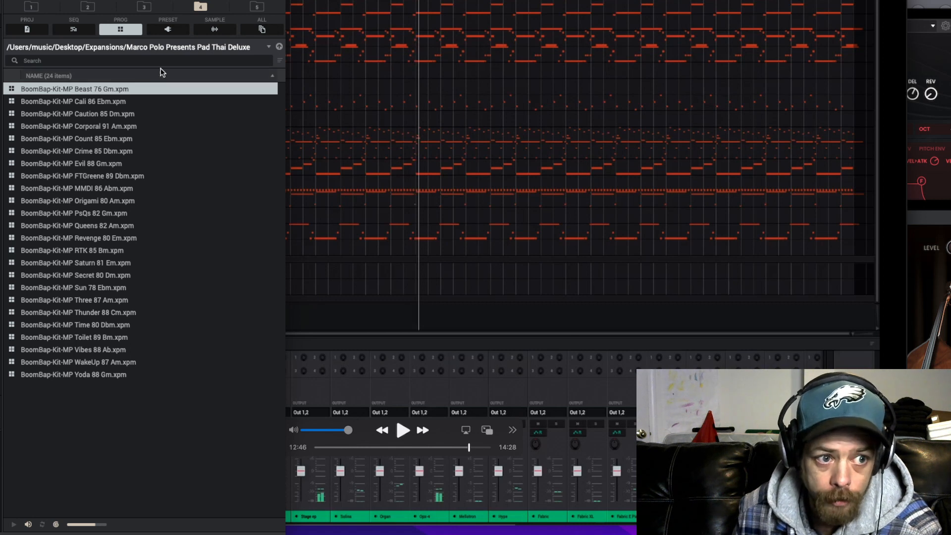
{"action": "left_click", "coordinate": [269, 47]}
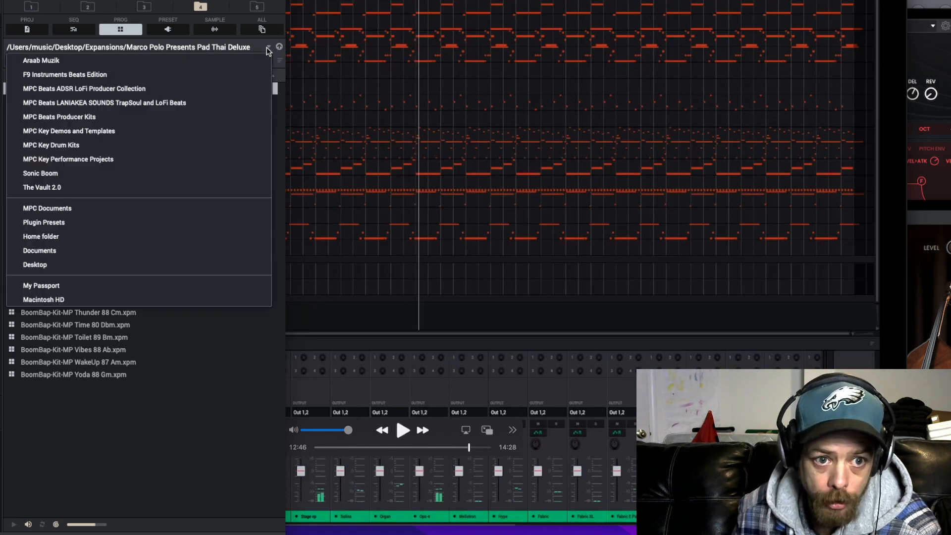
{"action": "mouse_move", "coordinate": [111, 264]}
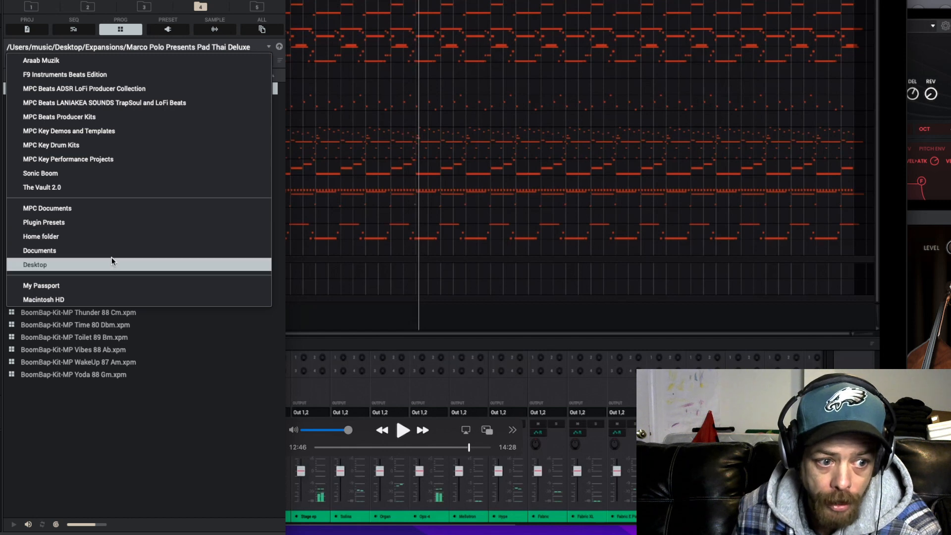
- Navigate Desktop > Expansions > Soul Provider 3 to list its 25 HipHop kit programs
{"action": "left_click", "coordinate": [35, 264]}
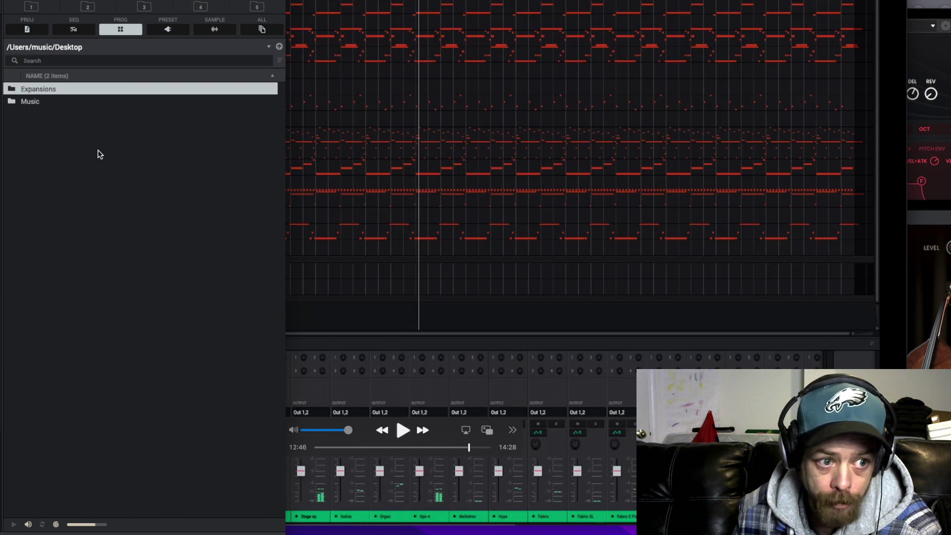
{"action": "mouse_move", "coordinate": [84, 92]}
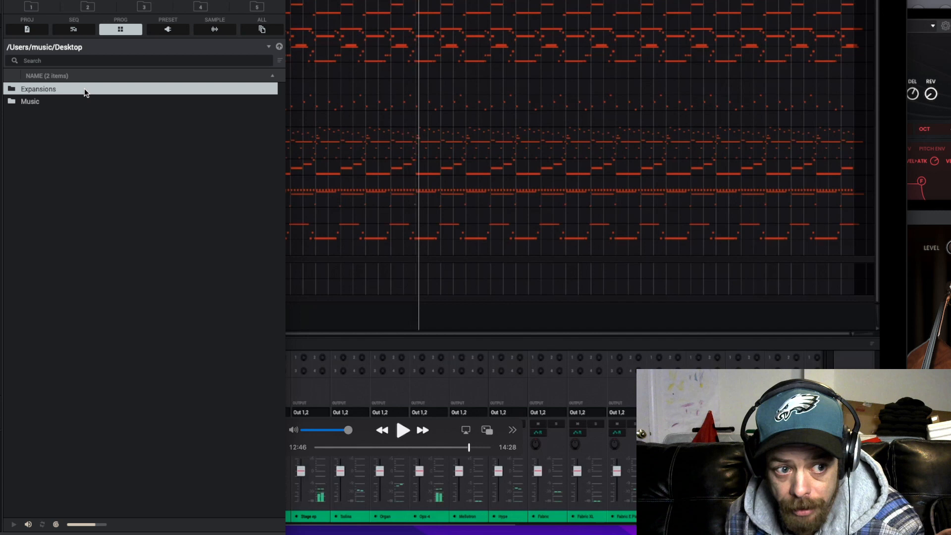
{"action": "double_click", "coordinate": [38, 89]}
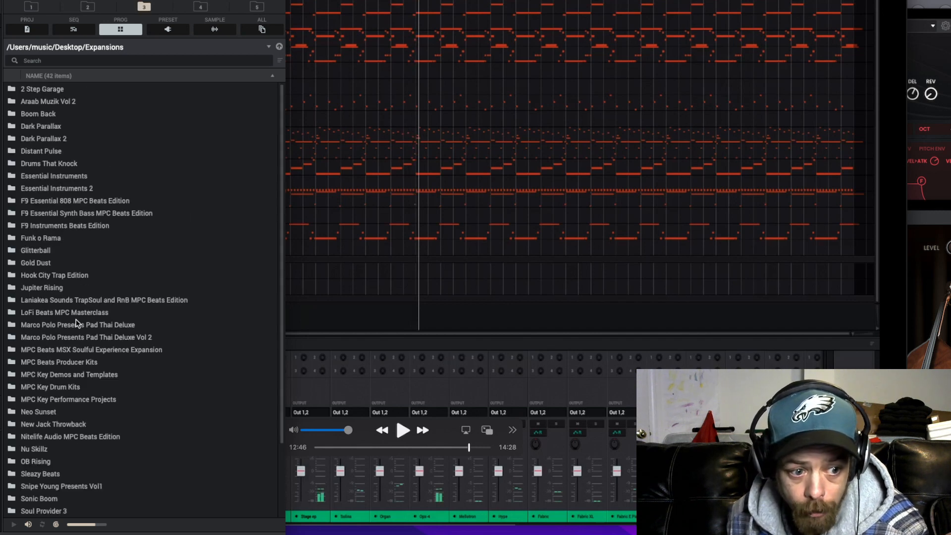
{"action": "scroll", "scroll_direction": "down", "scroll_amount": 3}
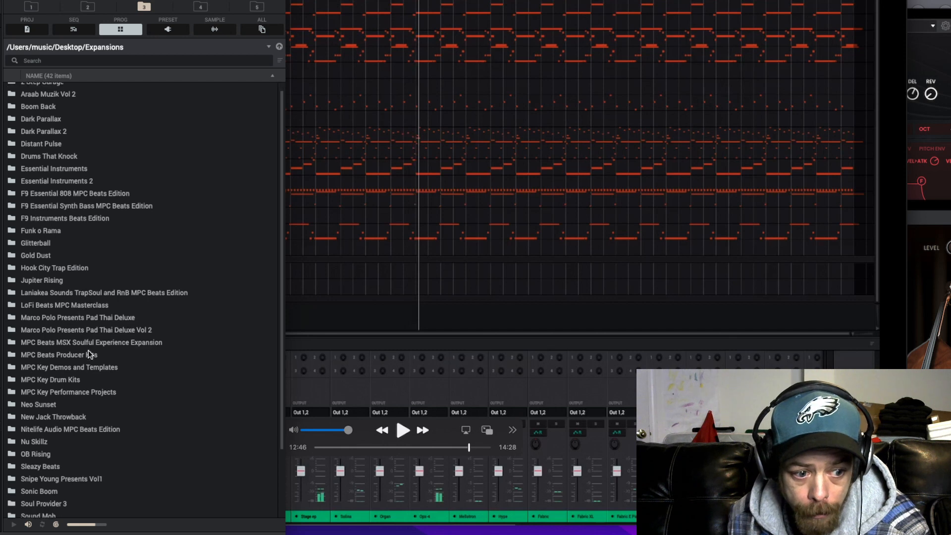
{"action": "scroll", "scroll_direction": "down", "scroll_amount": 3}
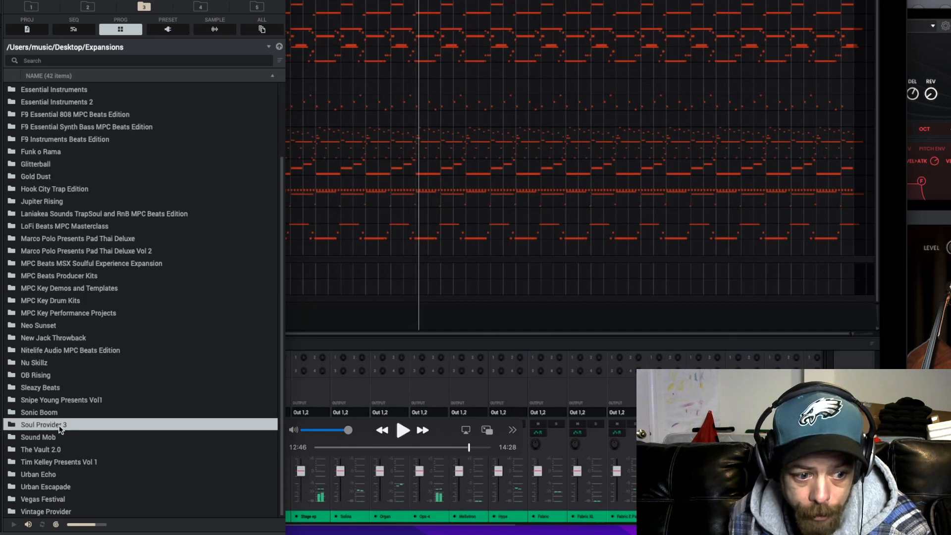
{"action": "double_click", "coordinate": [43, 424]}
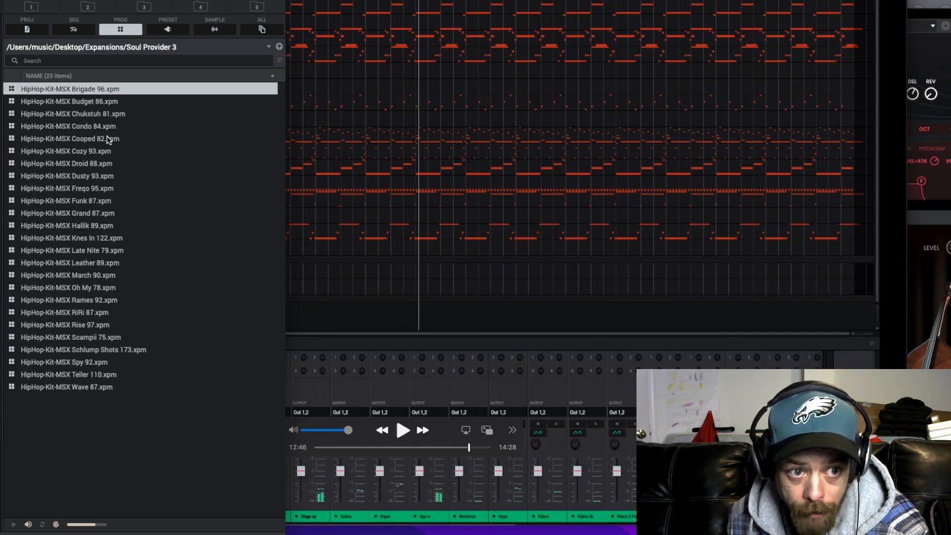
{"action": "mouse_move", "coordinate": [143, 9]}
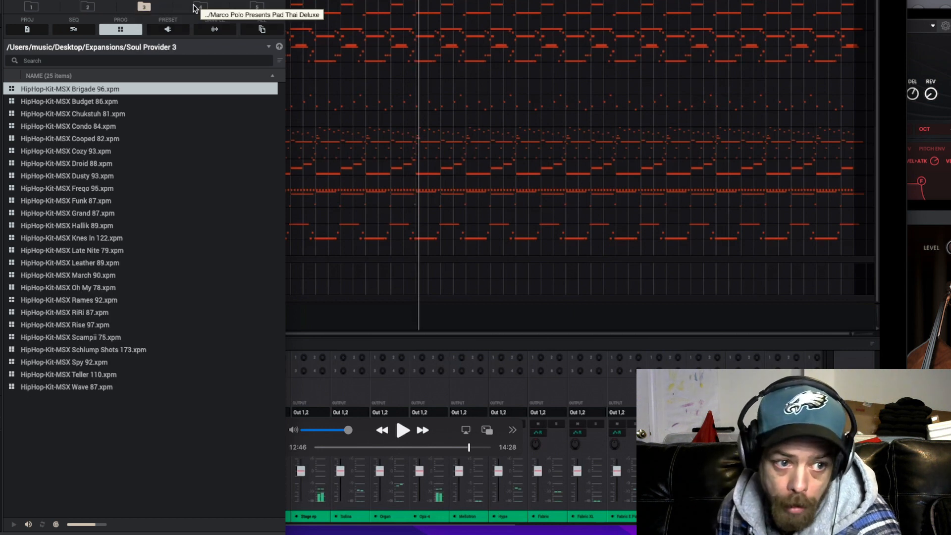
- Cycle through the shortcut buttons, ending on the Vault 2 expansion's 492 programs
{"action": "left_click", "coordinate": [200, 6]}
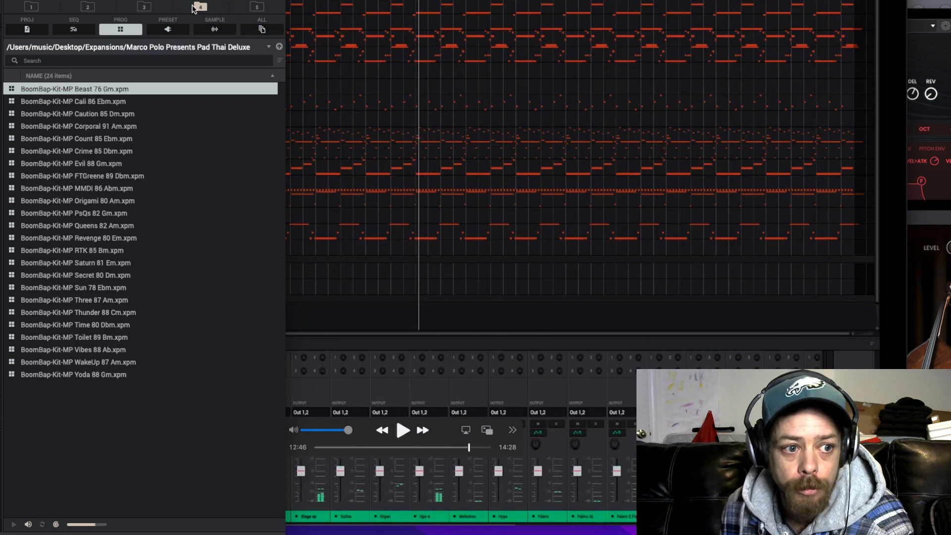
{"action": "left_click", "coordinate": [143, 6]}
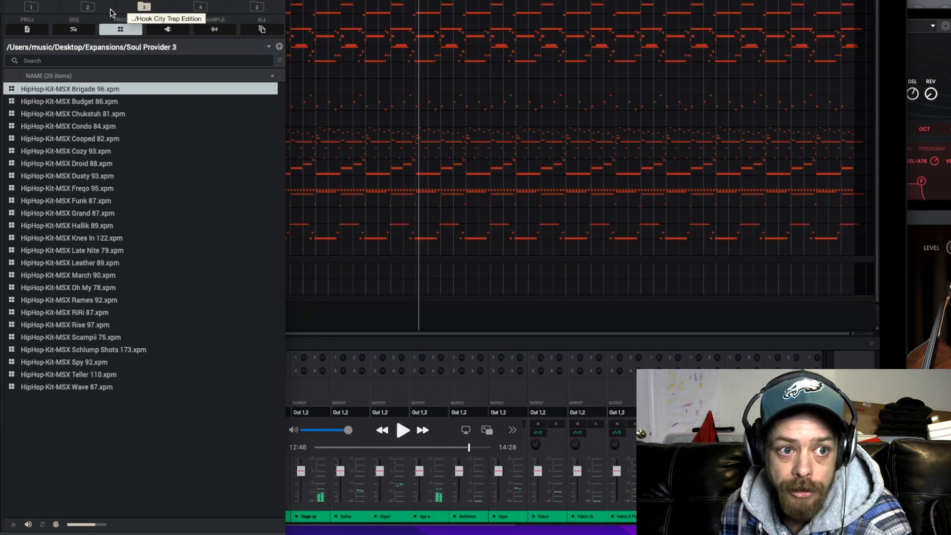
{"action": "left_click", "coordinate": [32, 6]}
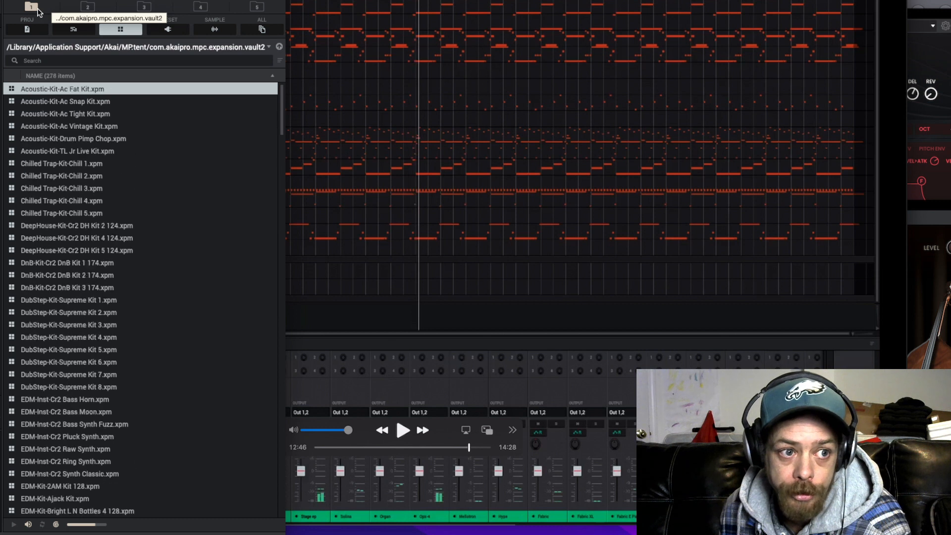
{"action": "left_click", "coordinate": [87, 7]}
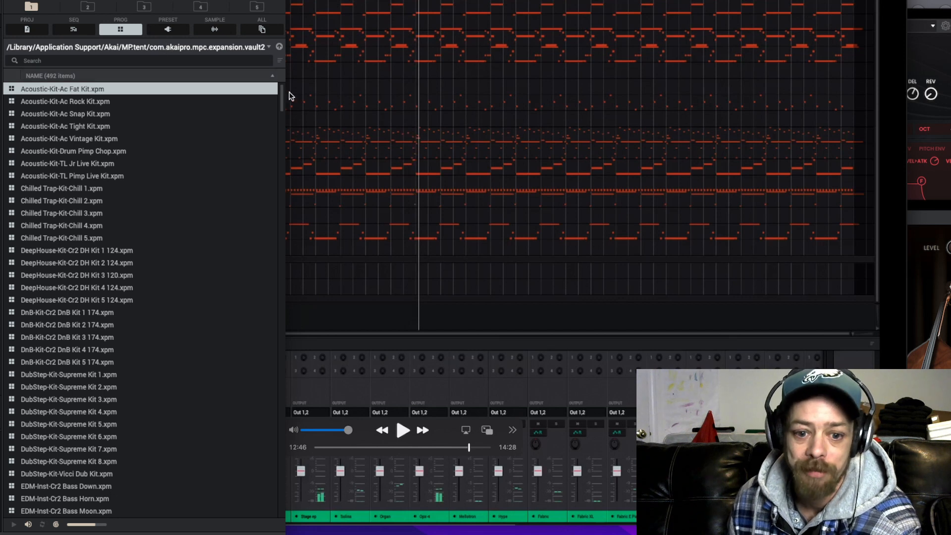
{"action": "mouse_move", "coordinate": [406, 116]}
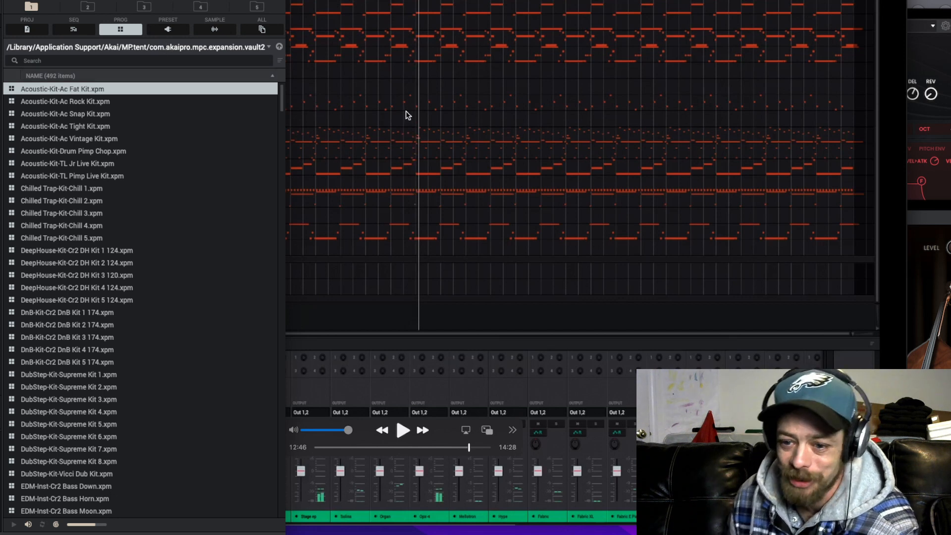
{"action": "mouse_move", "coordinate": [520, 110]}
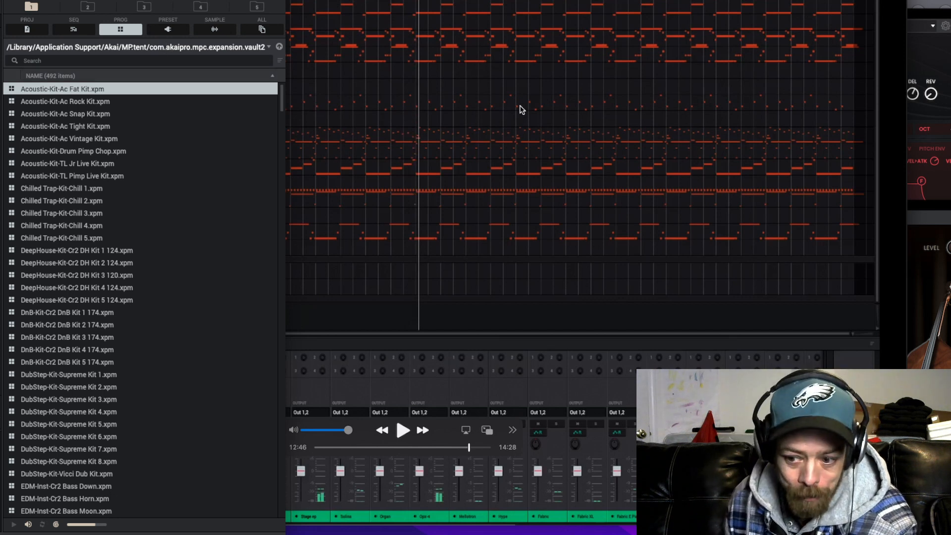
{"action": "mouse_move", "coordinate": [695, 232]}
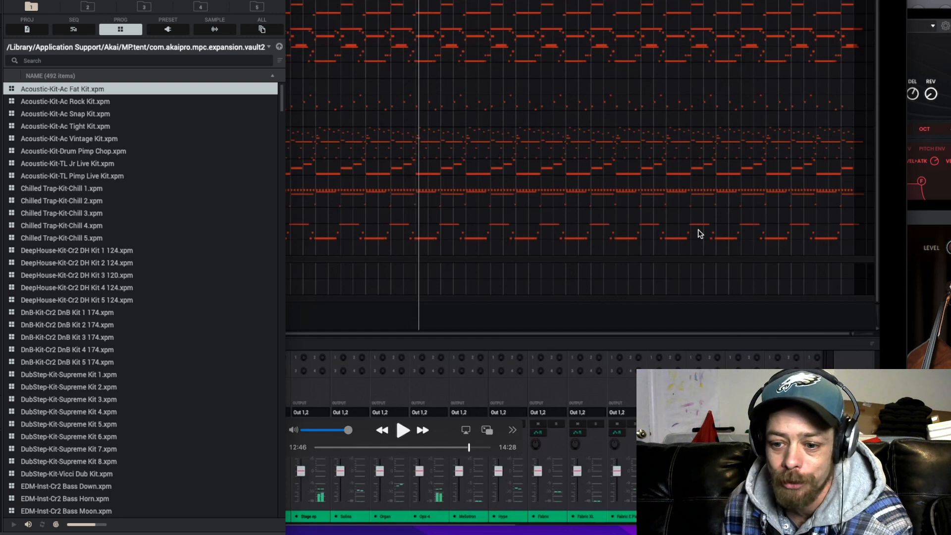
{"action": "mouse_move", "coordinate": [717, 258]}
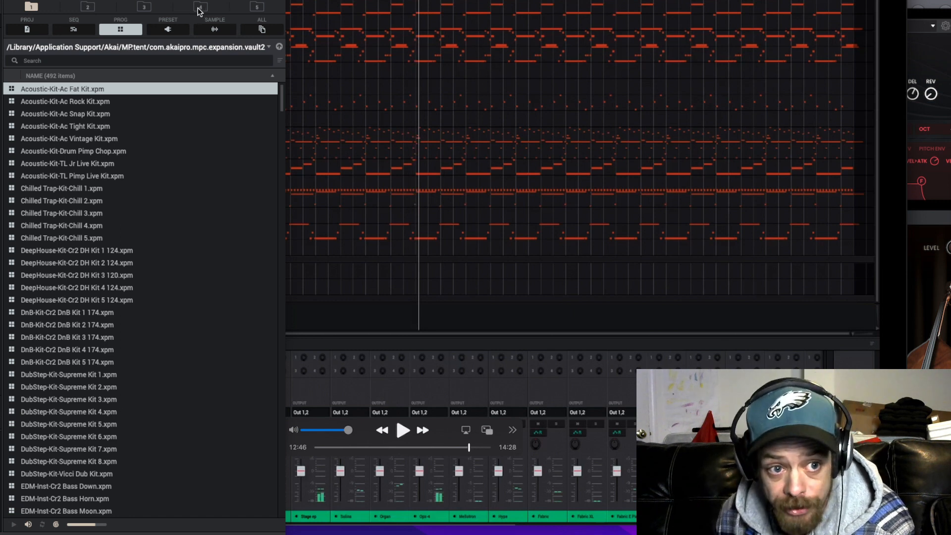
{"action": "mouse_move", "coordinate": [219, 11]}
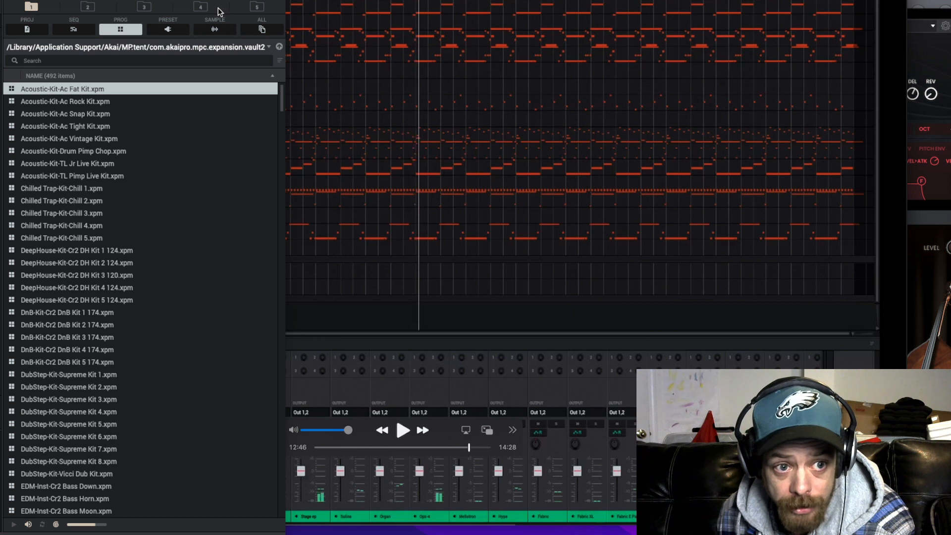
{"action": "mouse_move", "coordinate": [266, 51]}
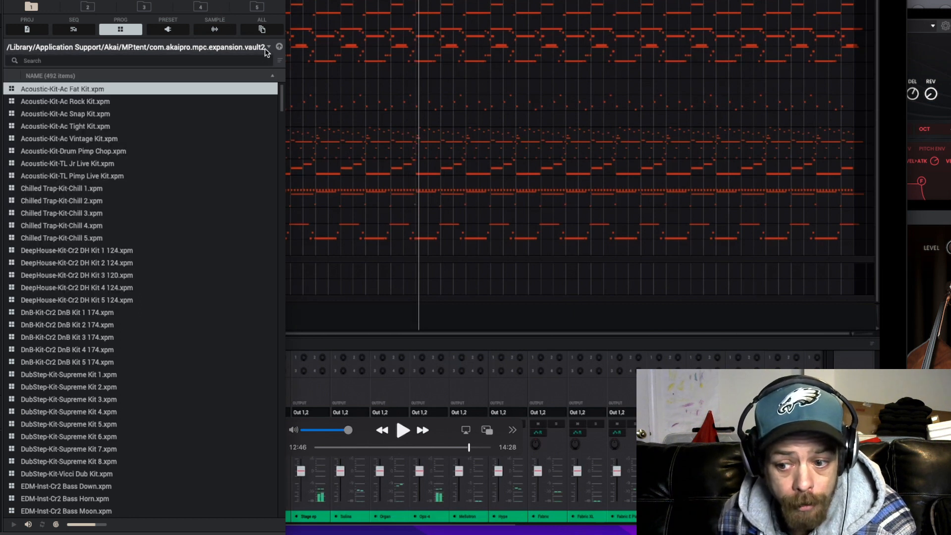
- Go to Desktop from the location list and open the Music folder
{"action": "left_click", "coordinate": [278, 47]}
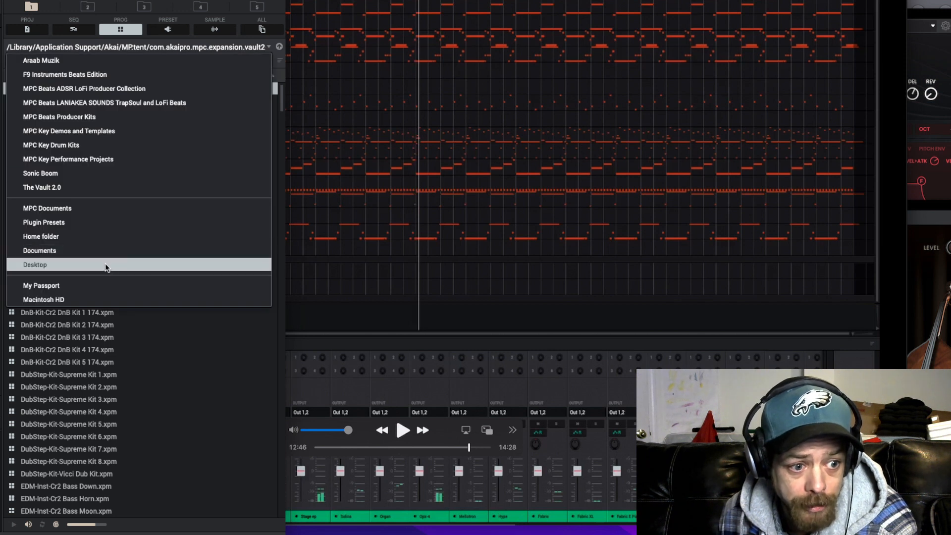
{"action": "left_click", "coordinate": [35, 264]}
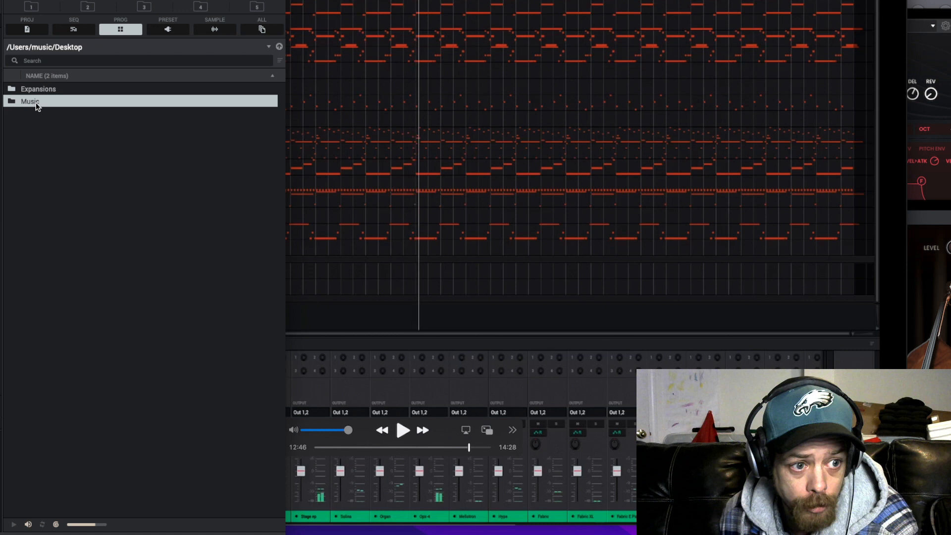
{"action": "double_click", "coordinate": [30, 101]}
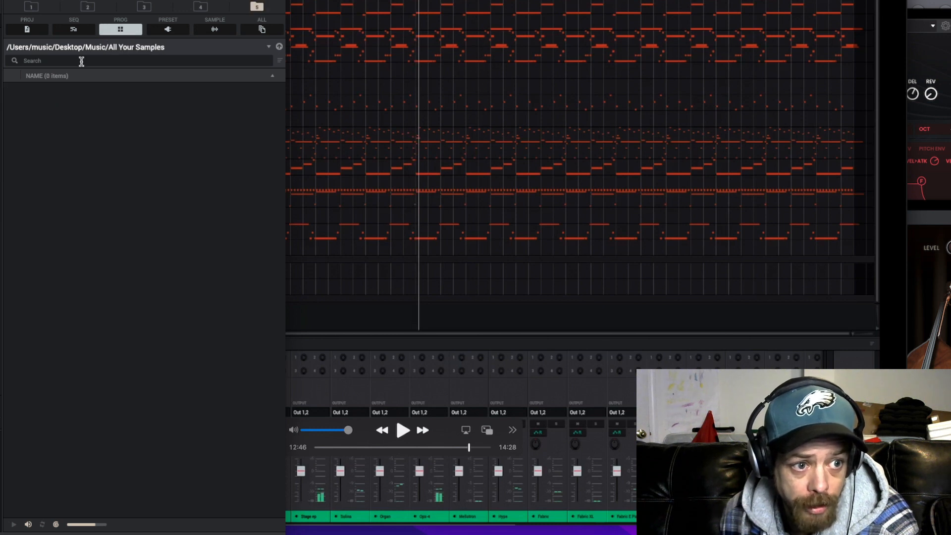
- Filter to the 4096 WAV samples and save All Your Samples to shortcut button 1
{"action": "left_click", "coordinate": [214, 29]}
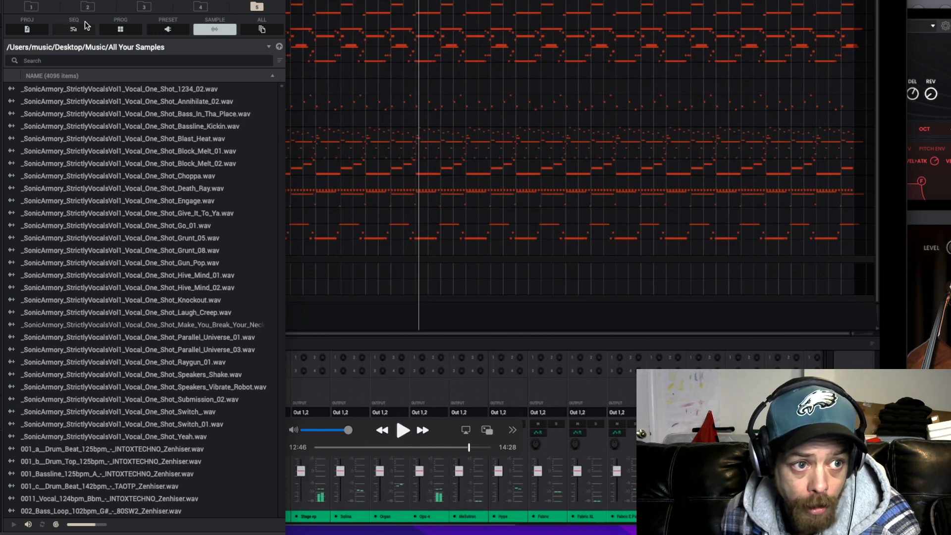
{"action": "mouse_move", "coordinate": [31, 6]}
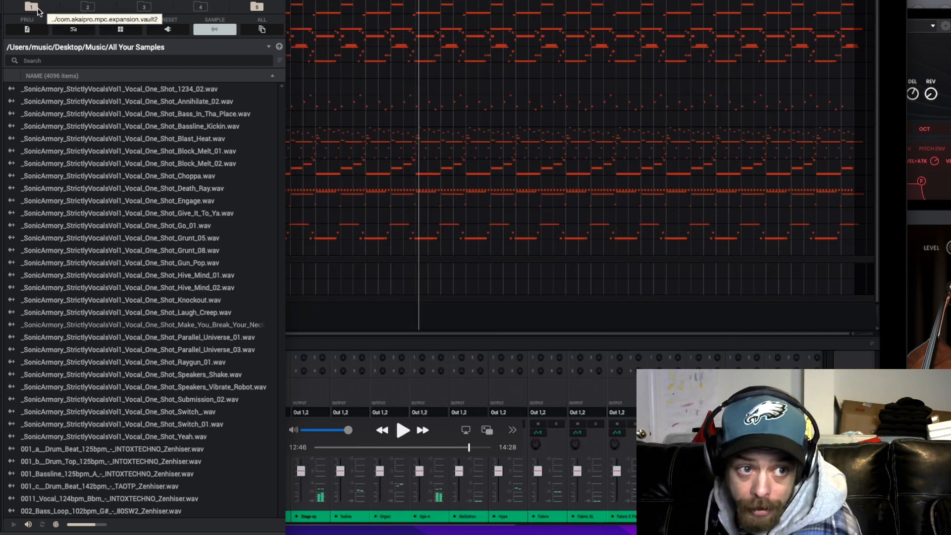
{"action": "left_click", "coordinate": [87, 7]}
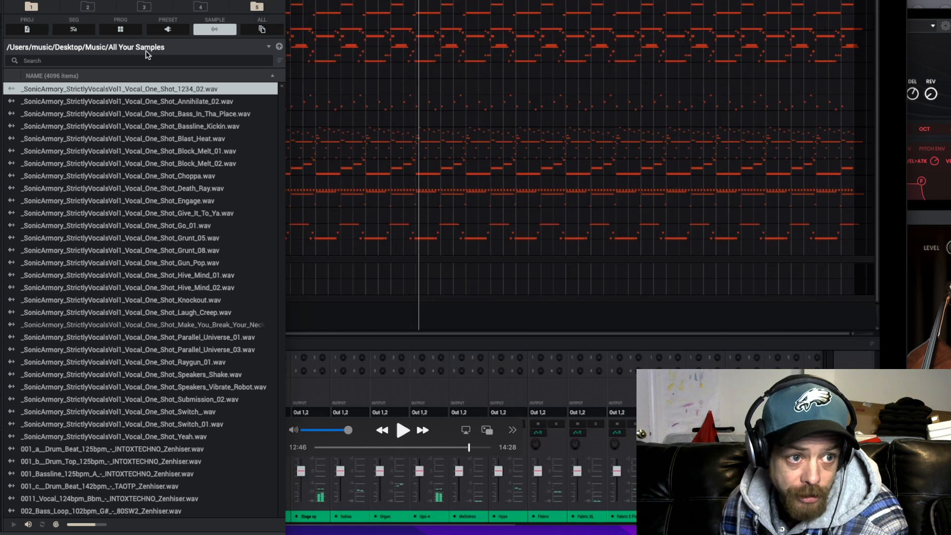
{"action": "mouse_move", "coordinate": [249, 12]}
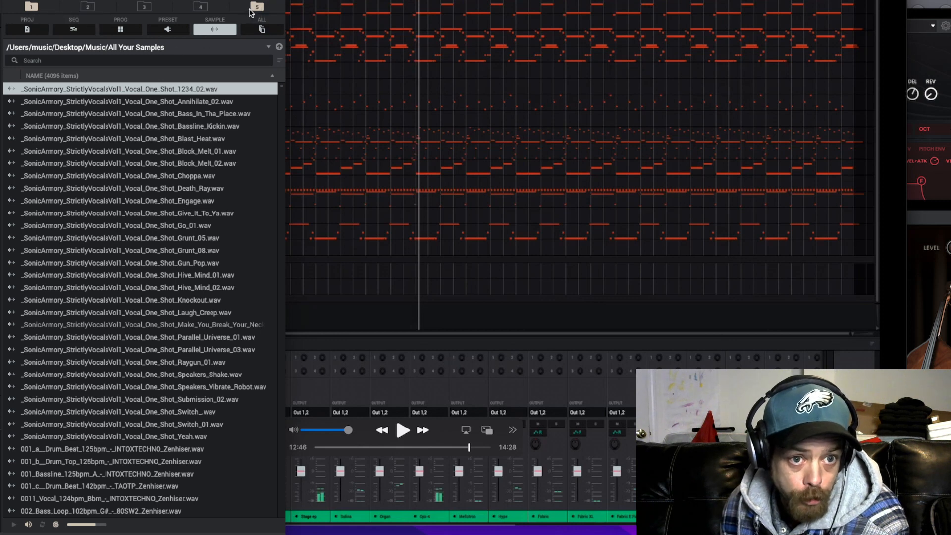
{"action": "mouse_move", "coordinate": [254, 11]}
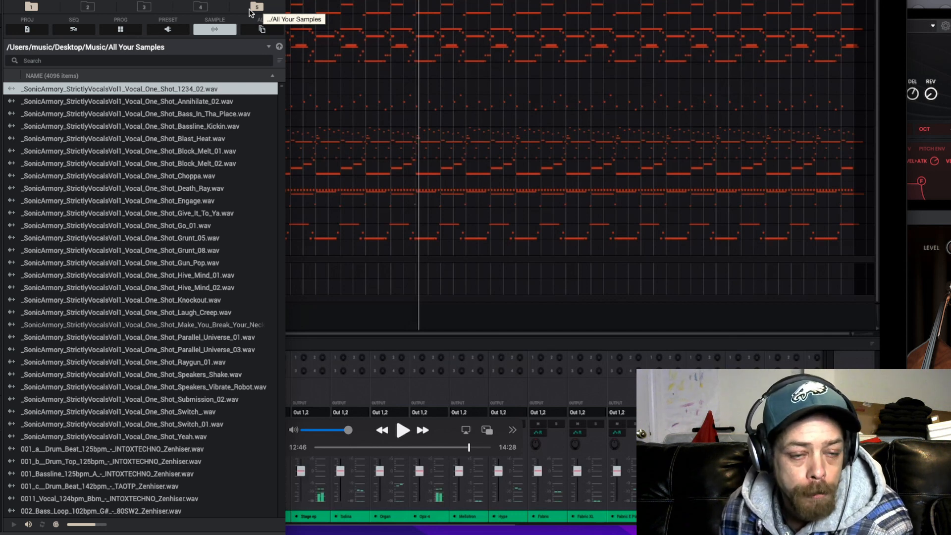
{"action": "mouse_move", "coordinate": [32, 6]}
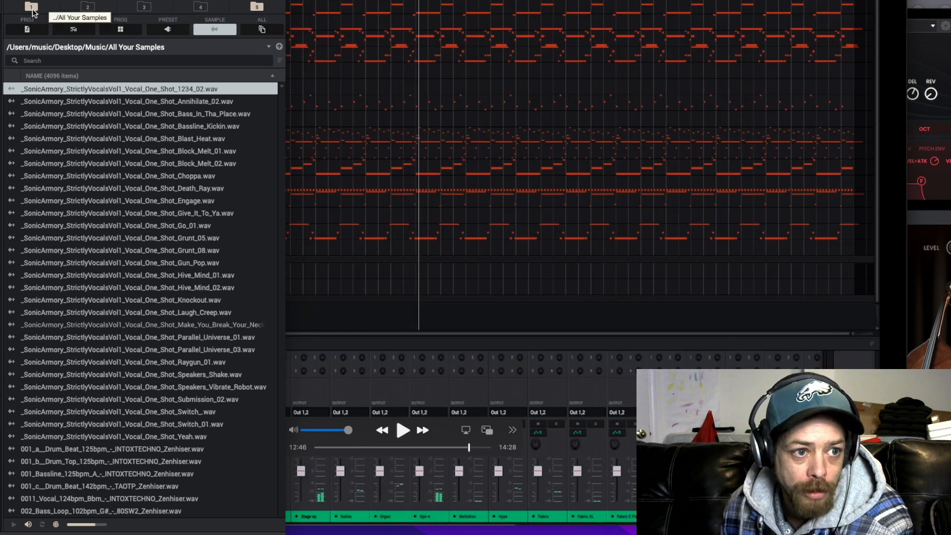